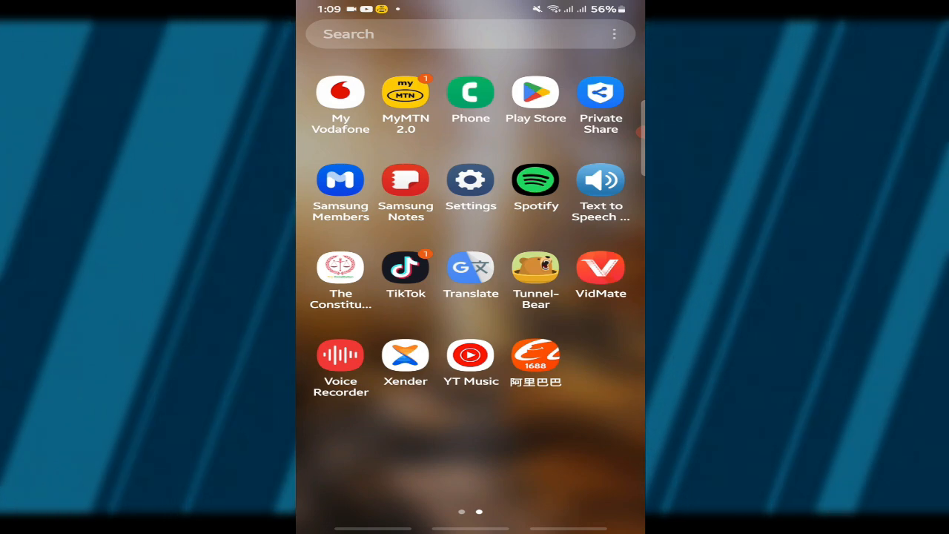
- Launch TikTok from the home screen so the For You feed starts playing
{"action": "left_click", "coordinate": [406, 267]}
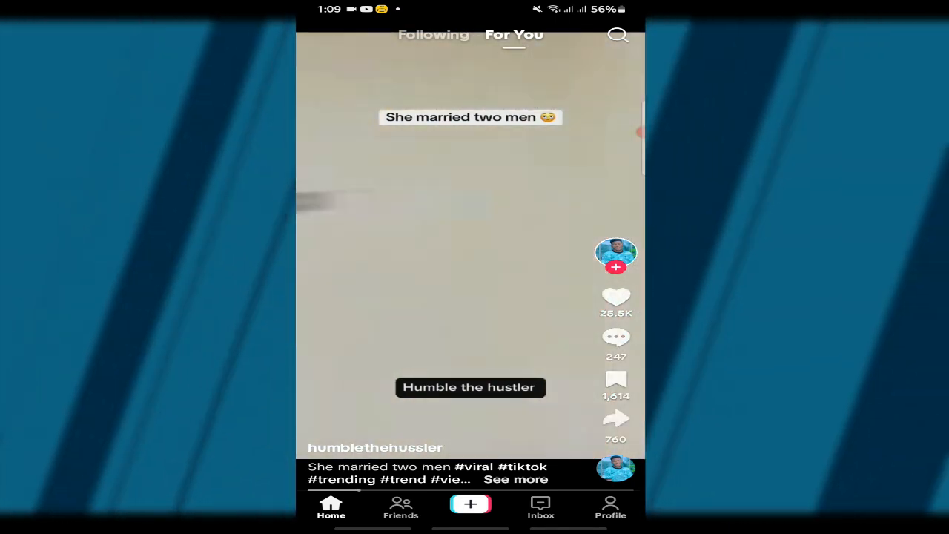
- Copy the share link of the currently playing video to the clipboard
{"action": "left_click", "coordinate": [615, 419]}
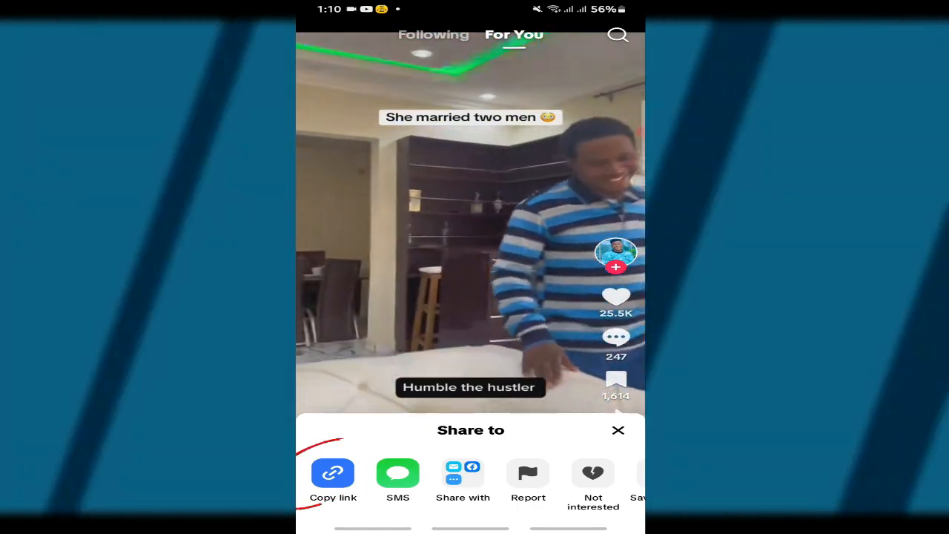
{"action": "left_click", "coordinate": [332, 473]}
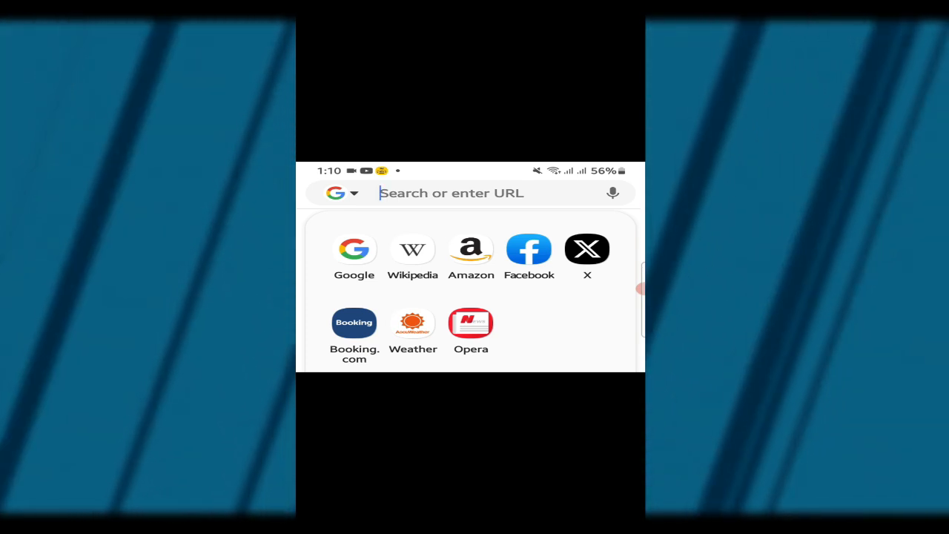
- Navigate the browser to SSSTik.io via the address bar suggestion
{"action": "type", "text": "SSSTik.io"}
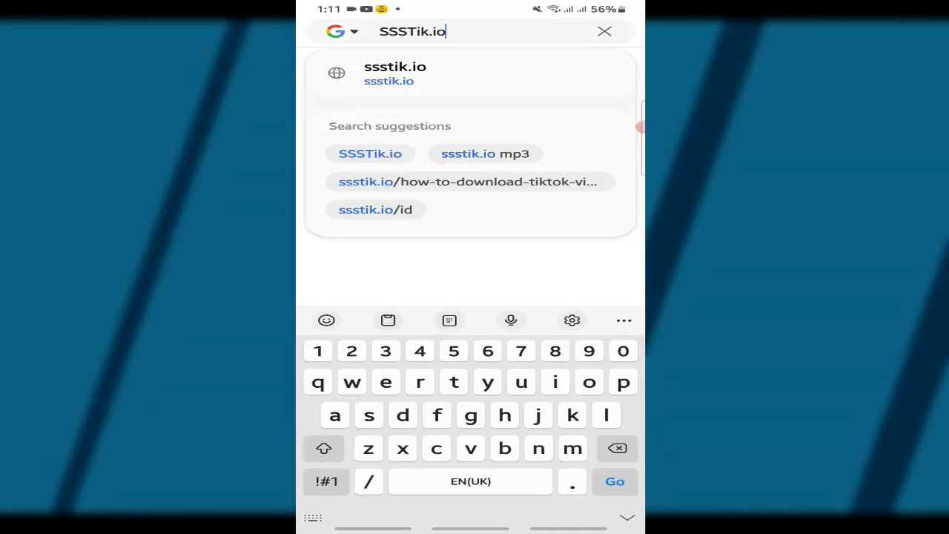
{"action": "left_click", "coordinate": [393, 74]}
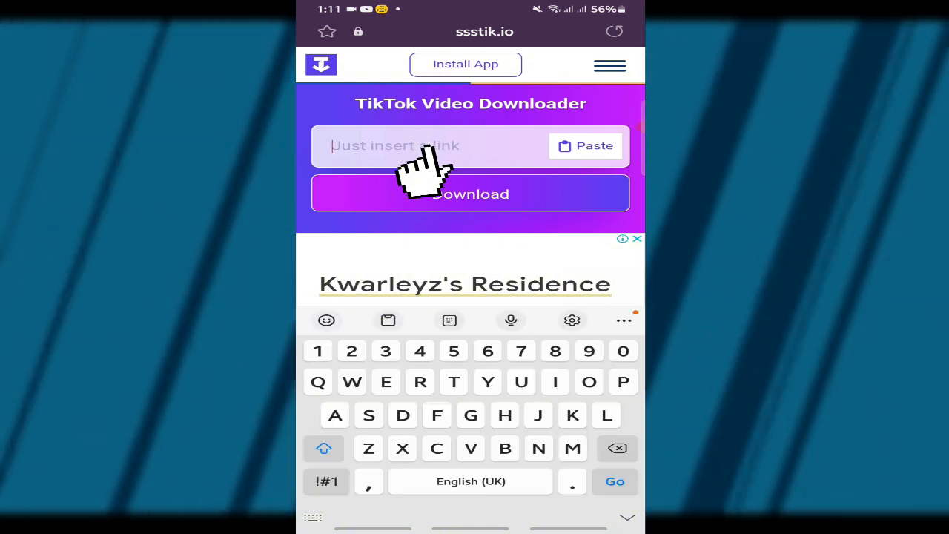
- Paste the copied TikTok link into the field and fetch its download options
{"action": "left_click", "coordinate": [396, 145]}
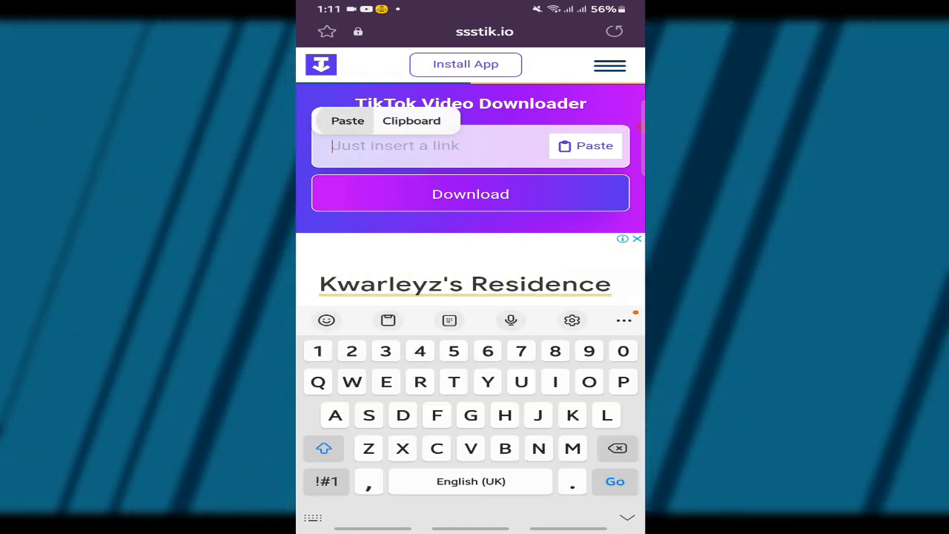
{"action": "left_click", "coordinate": [584, 145]}
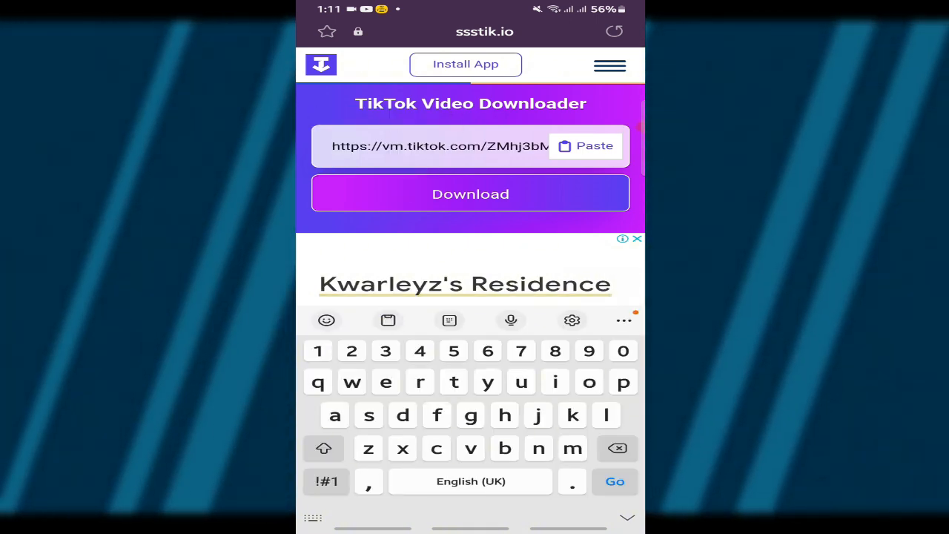
{"action": "left_click", "coordinate": [470, 193]}
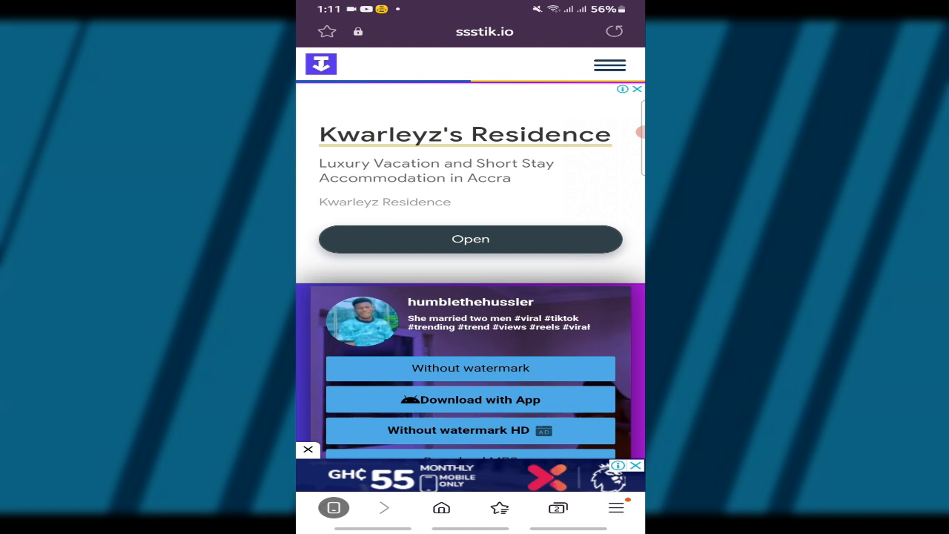
{"action": "scroll", "scroll_direction": "down", "scroll_amount": 3}
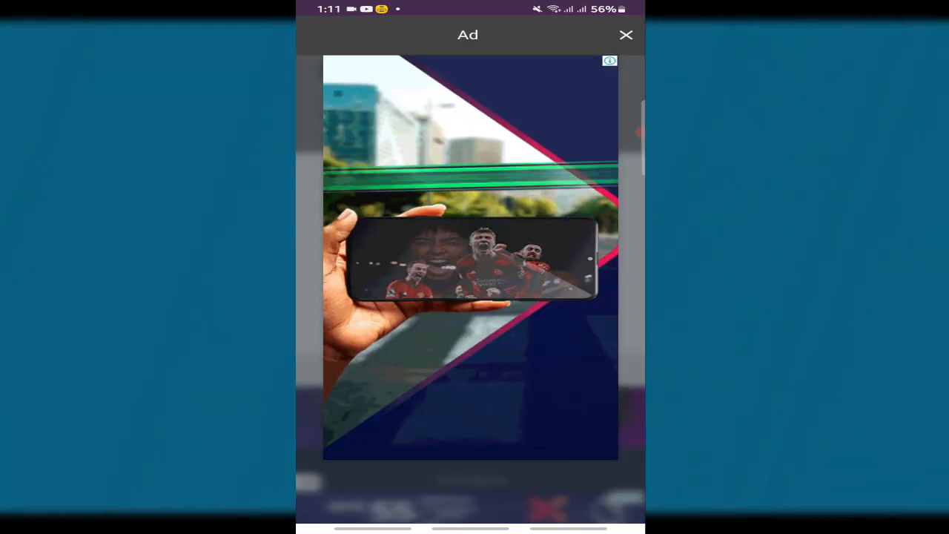
- Dismiss the advert and open the downloaded watermark-free MP4, showing the app chooser
{"action": "left_click", "coordinate": [626, 35]}
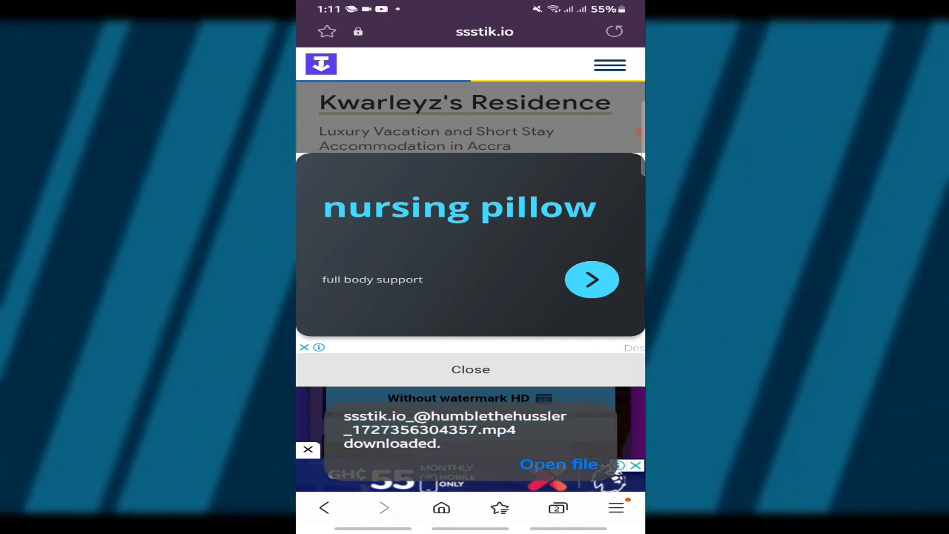
{"action": "left_click", "coordinate": [558, 463]}
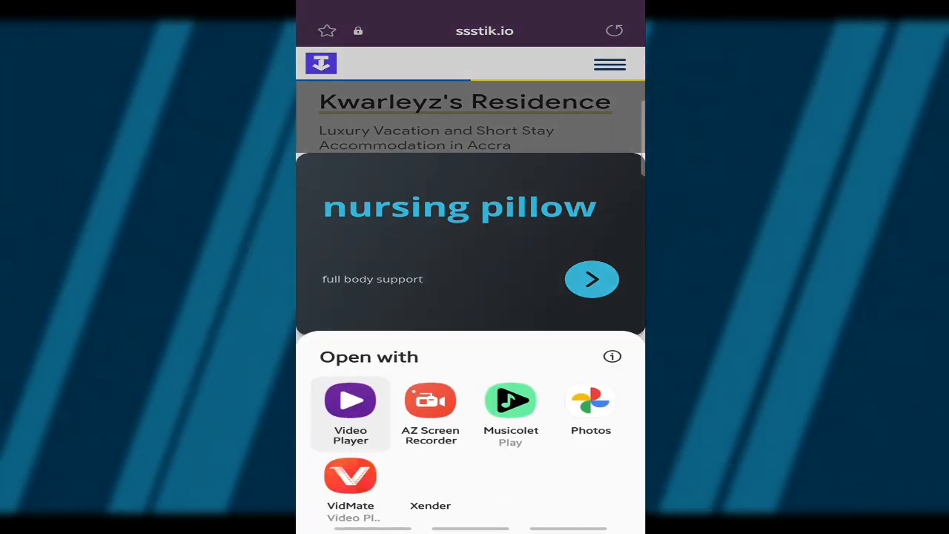